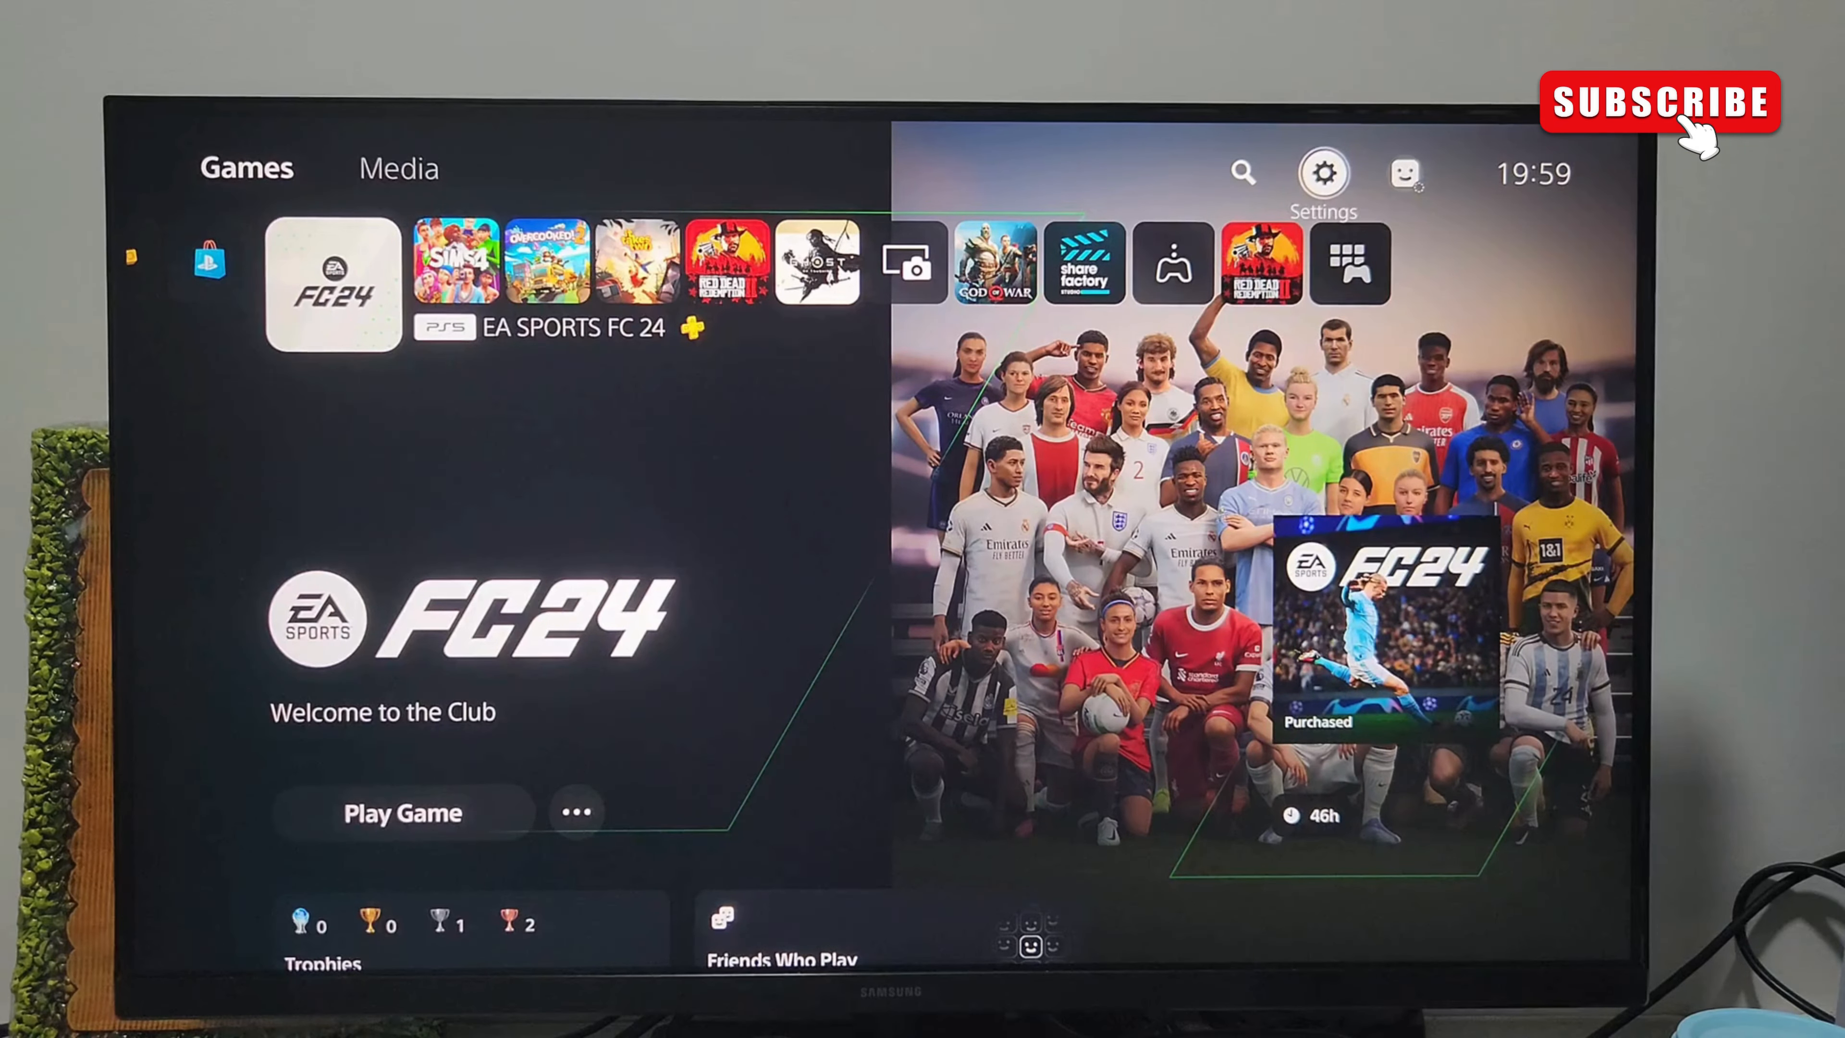
- Reach the Users and Accounts page via the home screen Settings gear
{"action": "left_click", "coordinate": [1322, 172]}
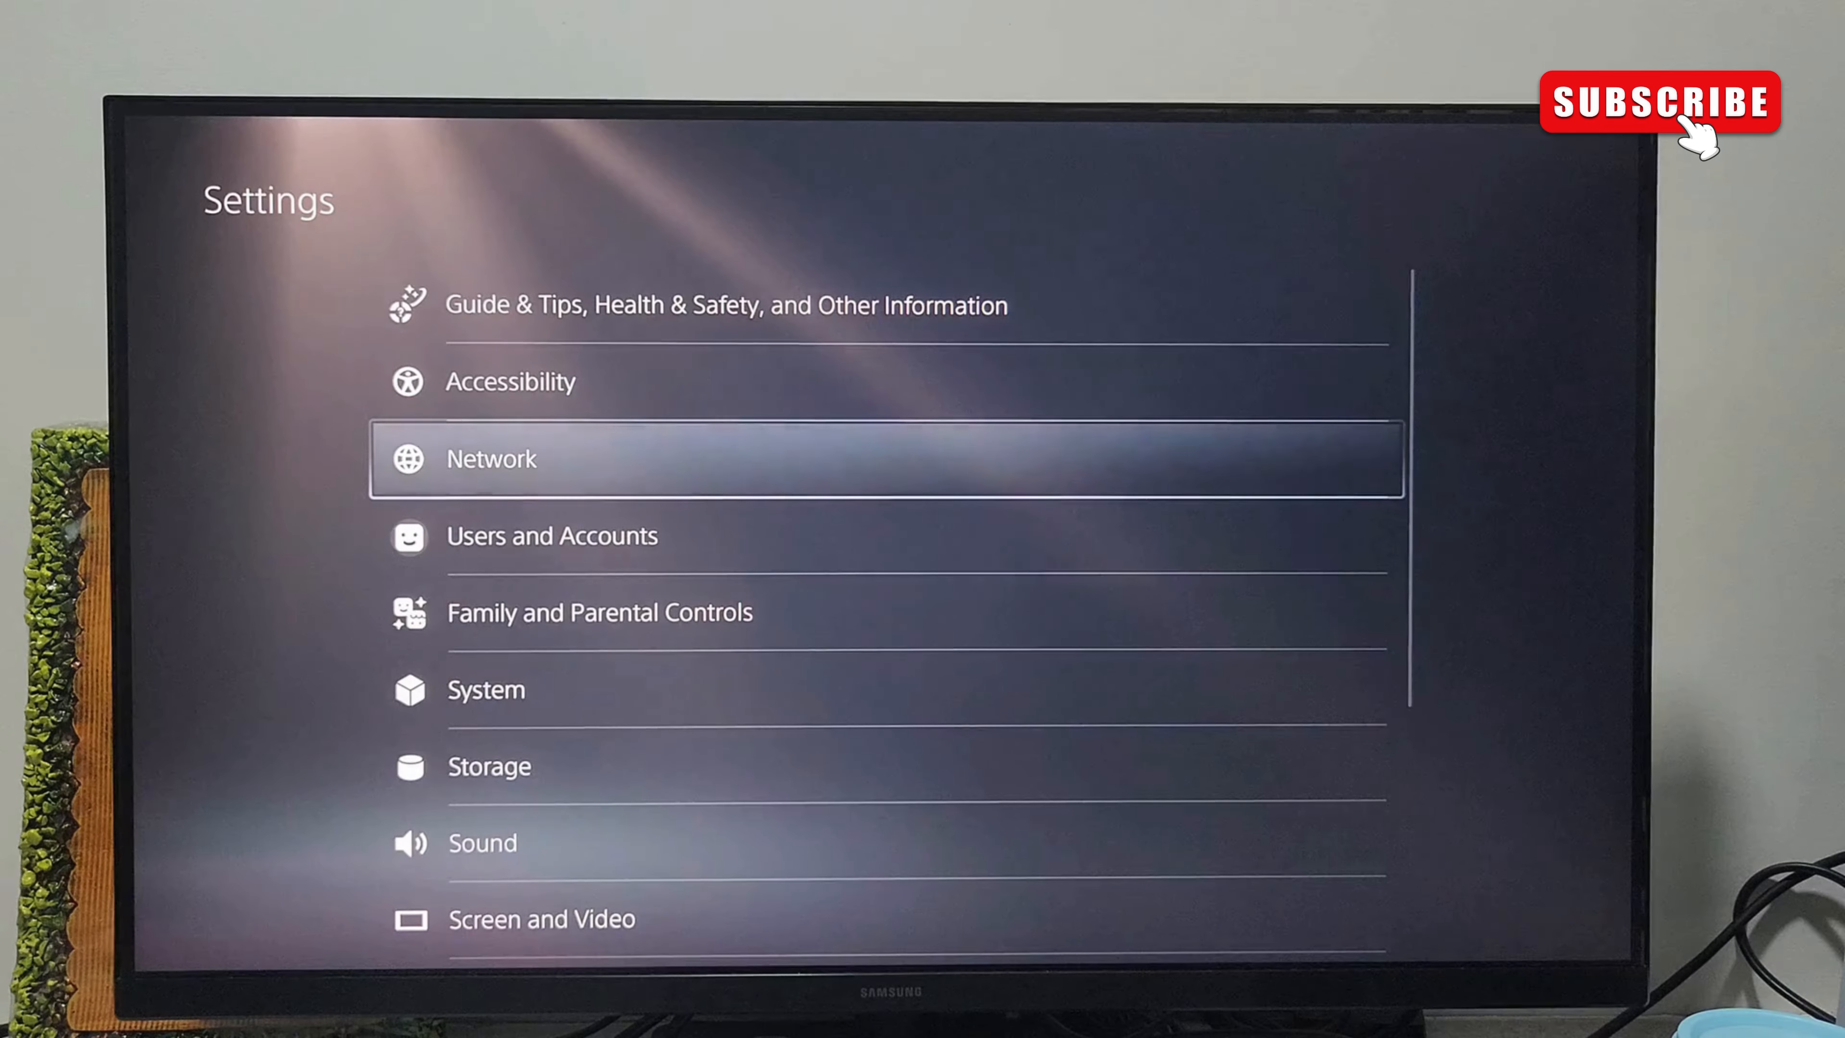
{"action": "key", "text": "down"}
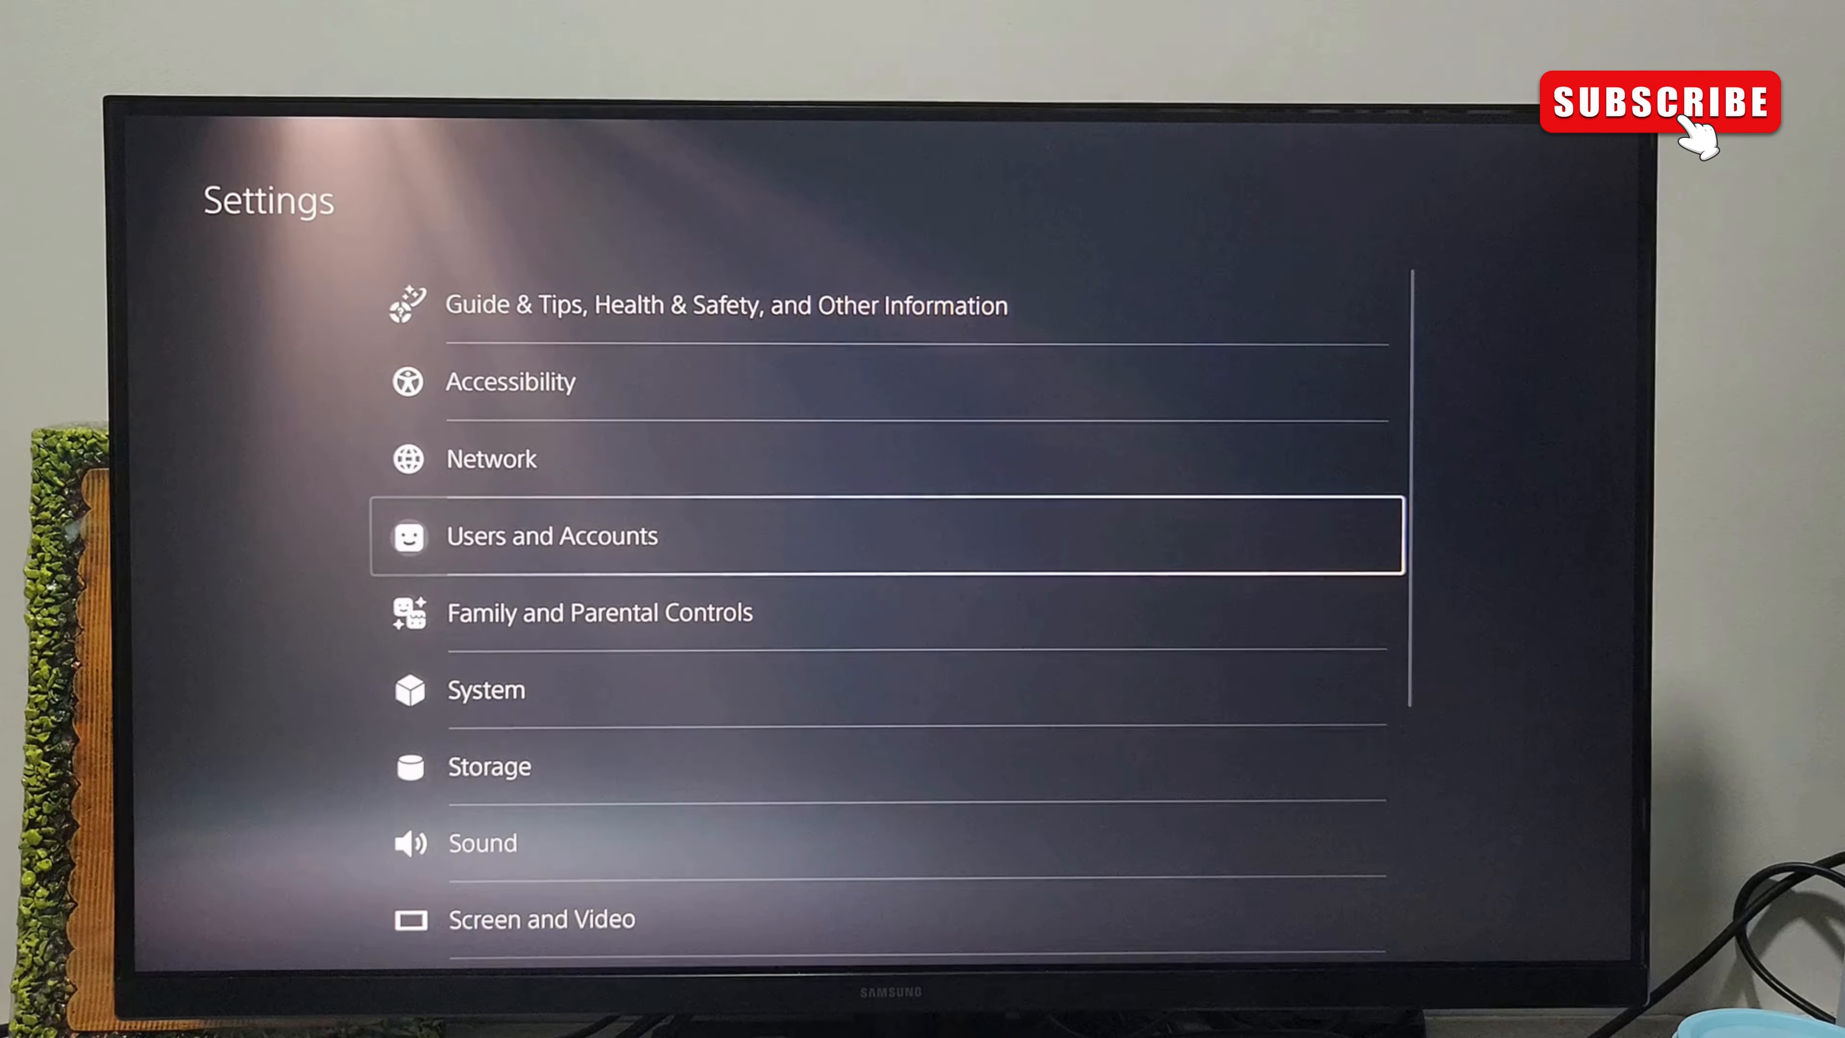
{"action": "left_click", "coordinate": [551, 535]}
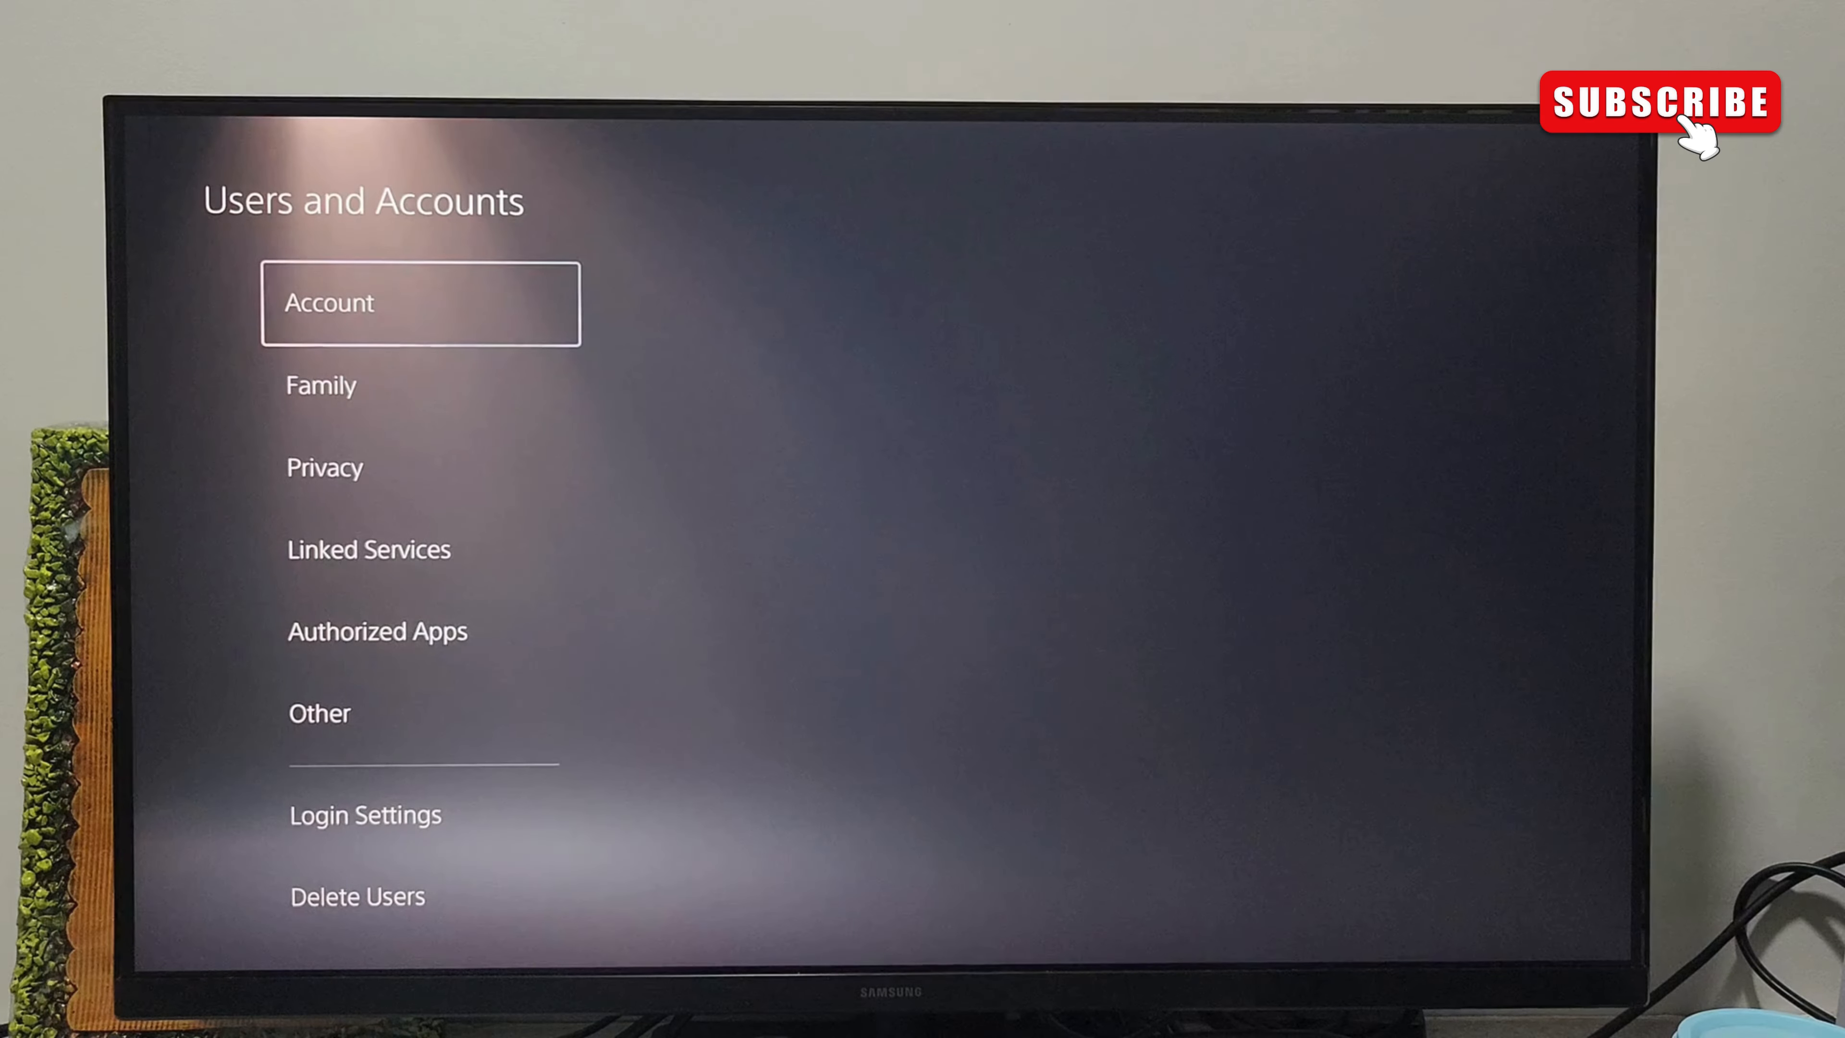
- Show the Delete Users list and highlight the last account for removal
{"action": "left_click", "coordinate": [365, 895]}
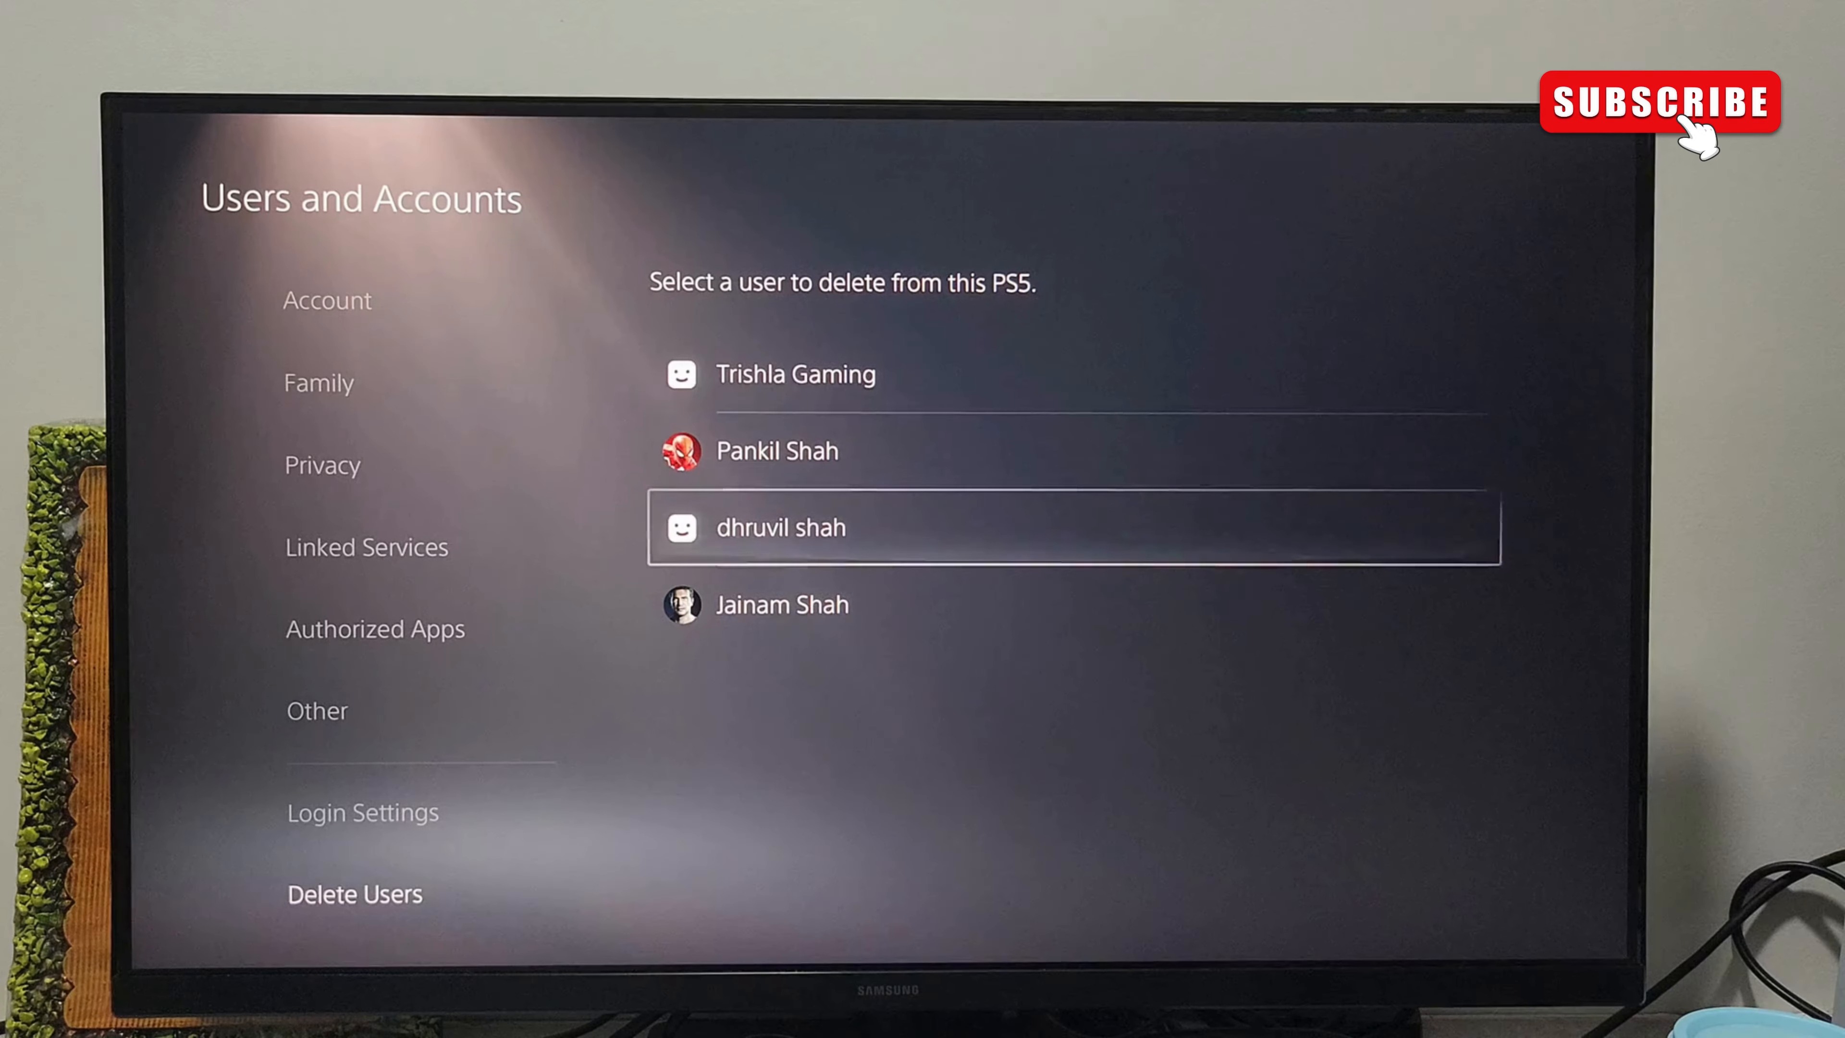
{"action": "key", "text": "Down"}
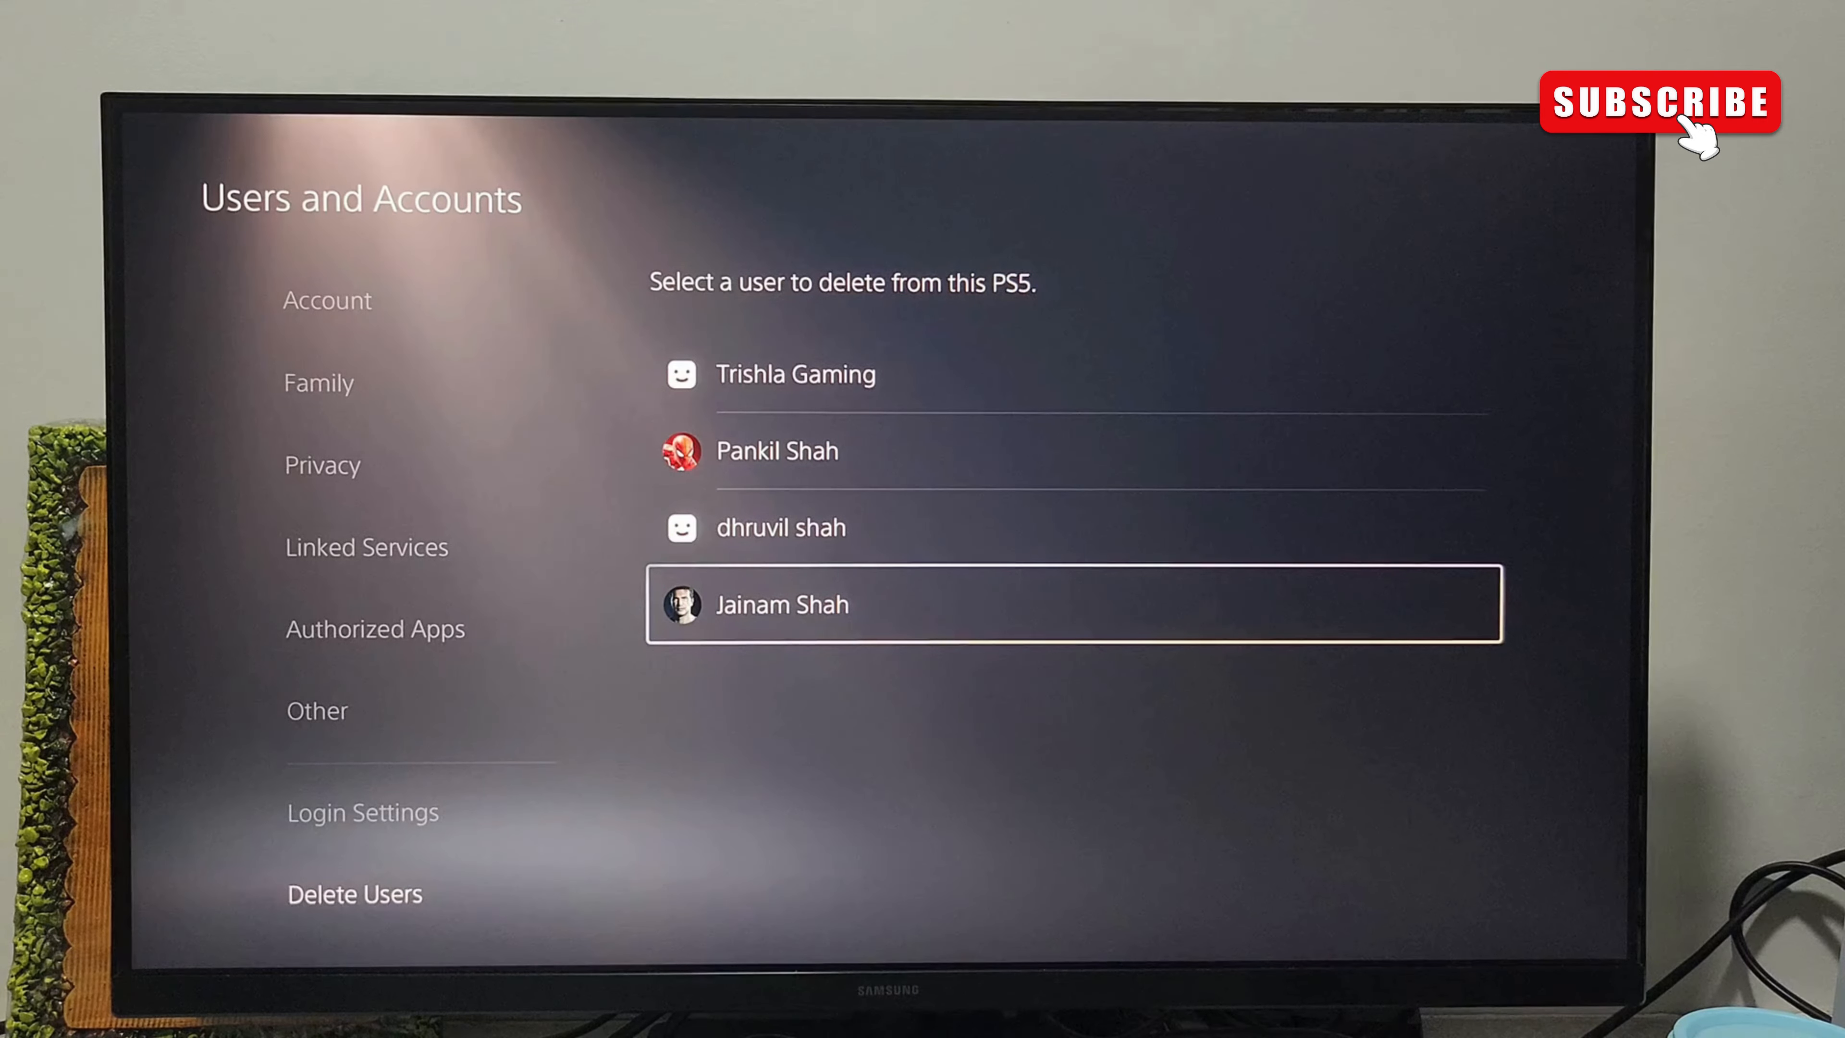